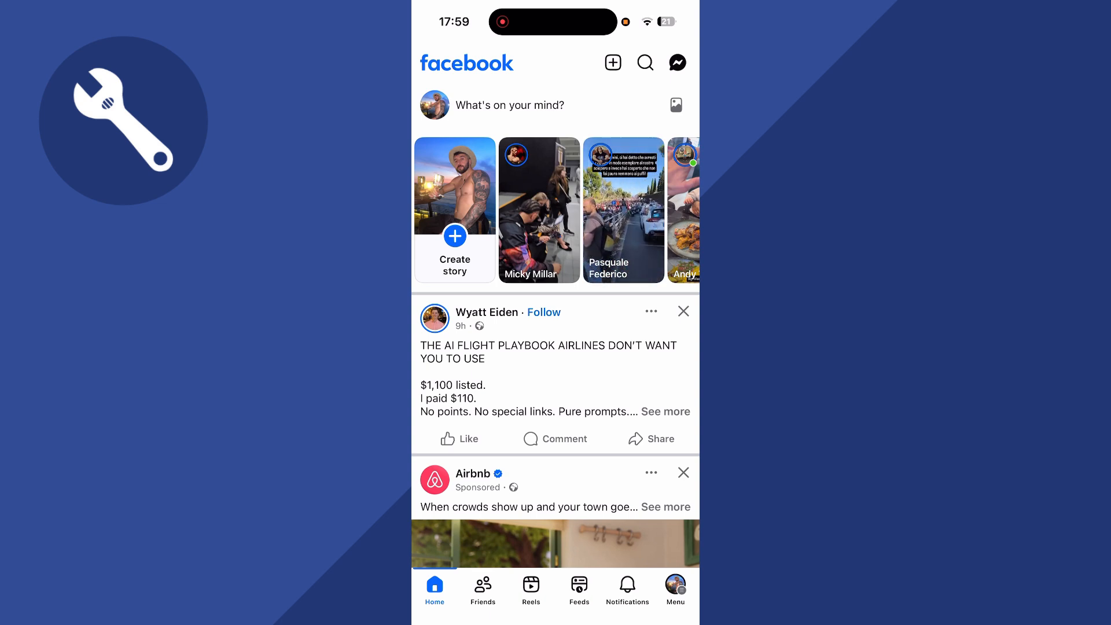
Reach the Settings & privacy page and its Audience and visibility section from the main menu
click(673, 589)
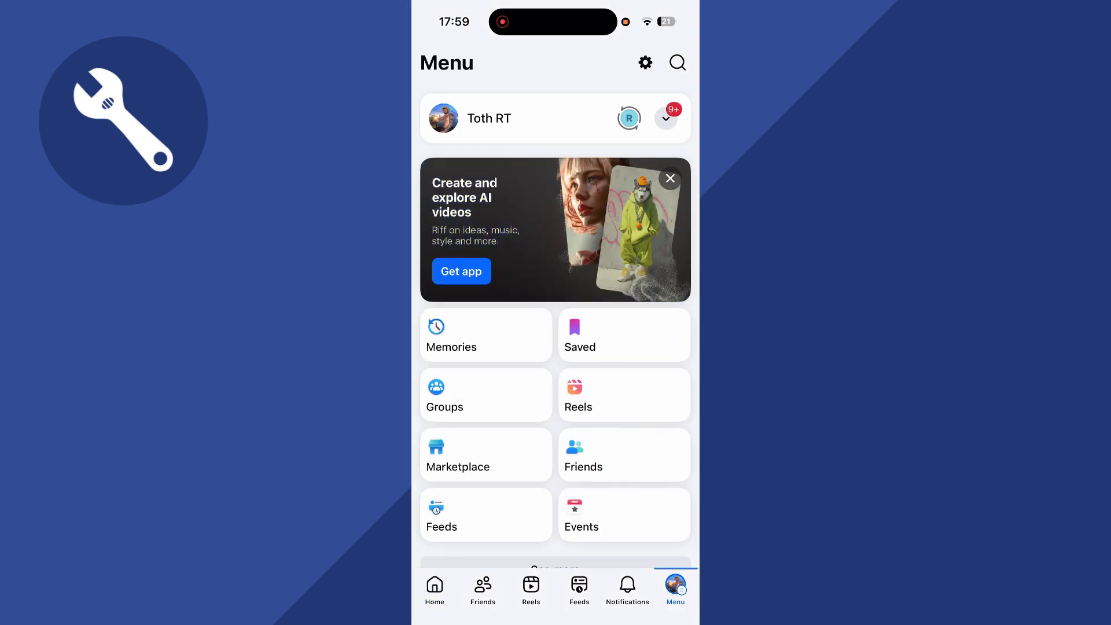
scroll(down, 3)
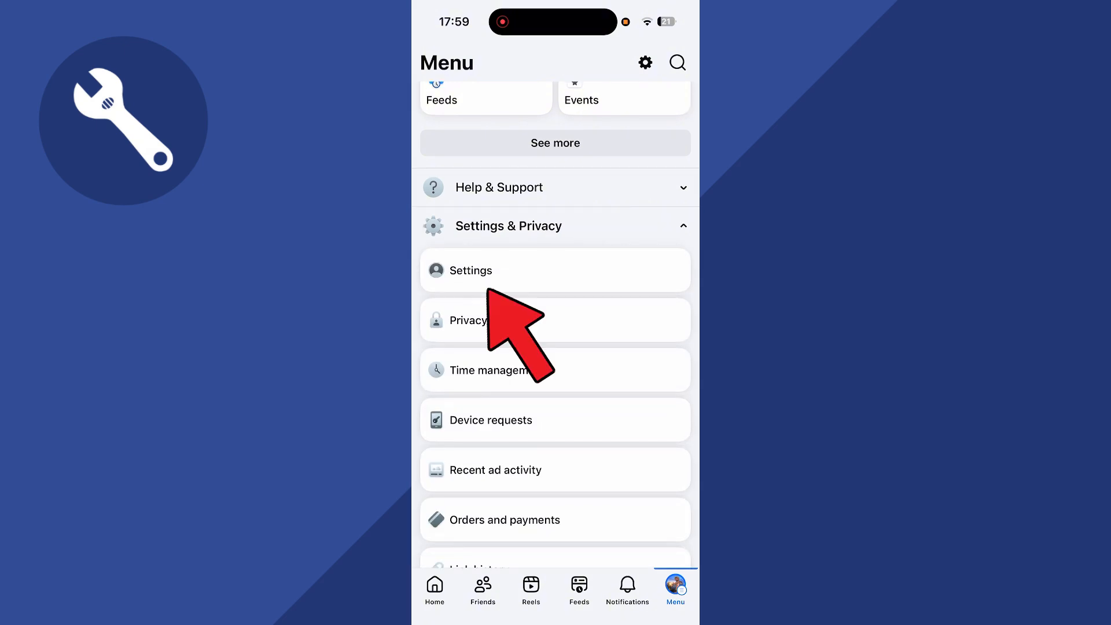
click(474, 269)
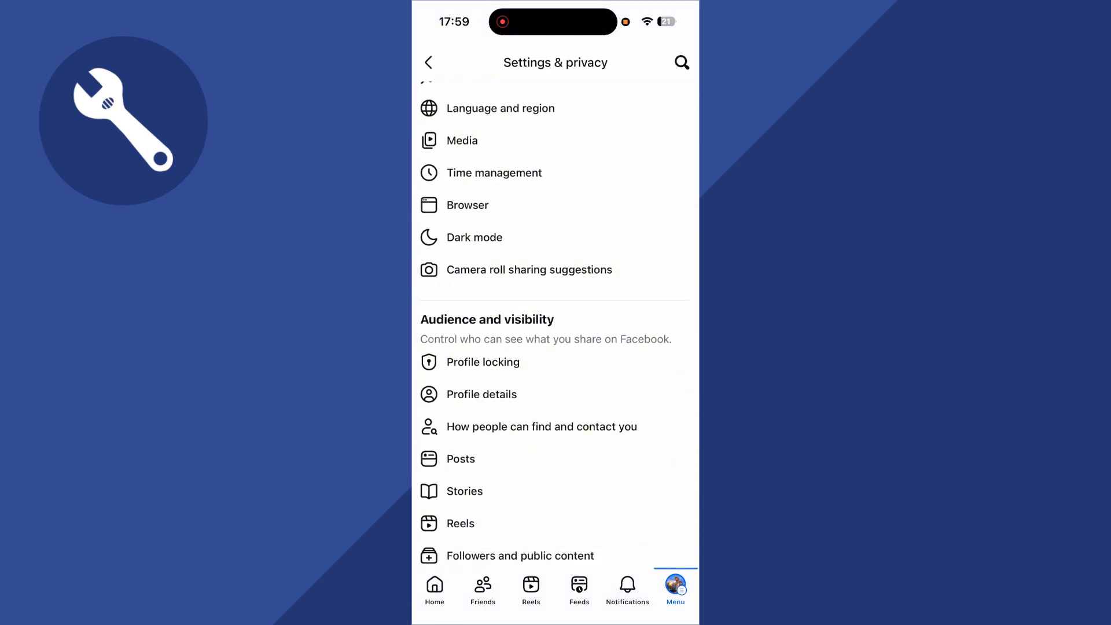
scroll(down, 3)
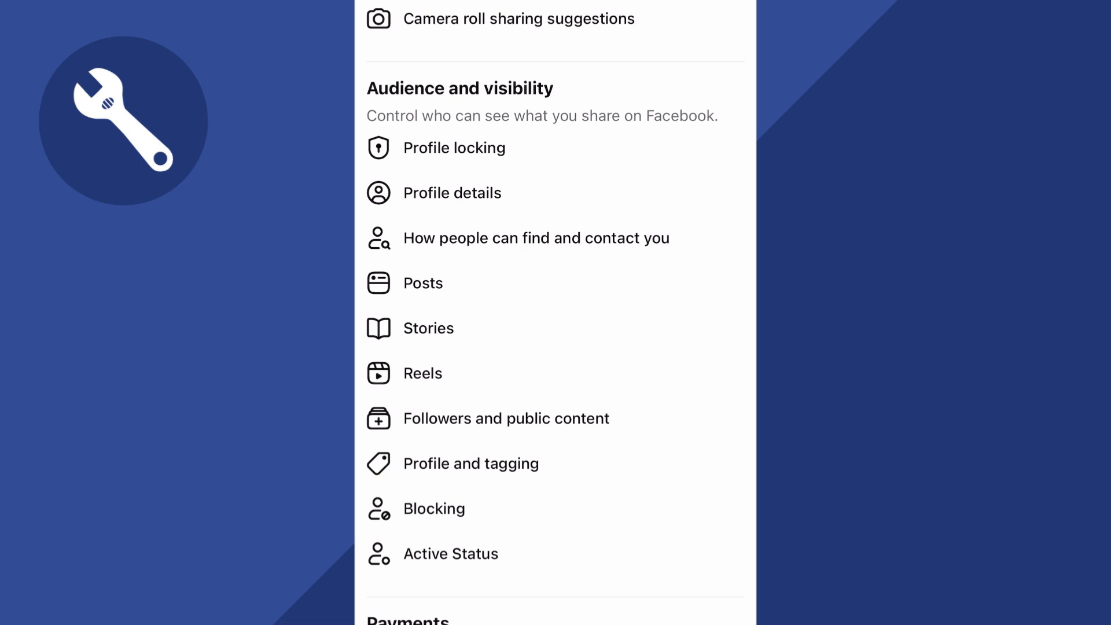
scroll(up, 3)
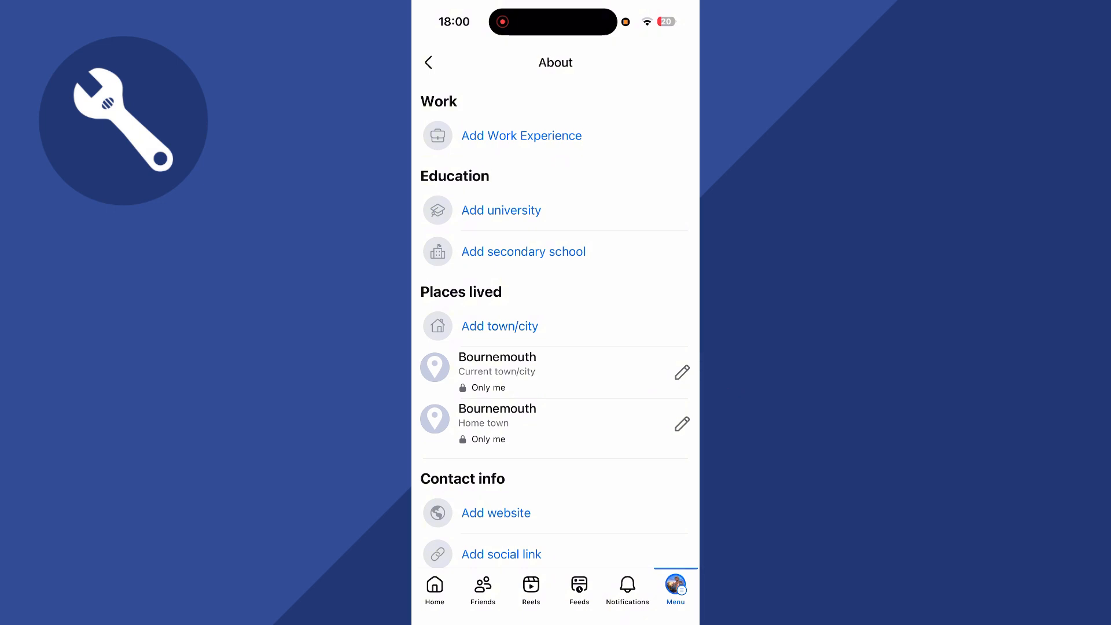
Confirm the current city Bournemouth stays visible to Only me and save it
click(682, 371)
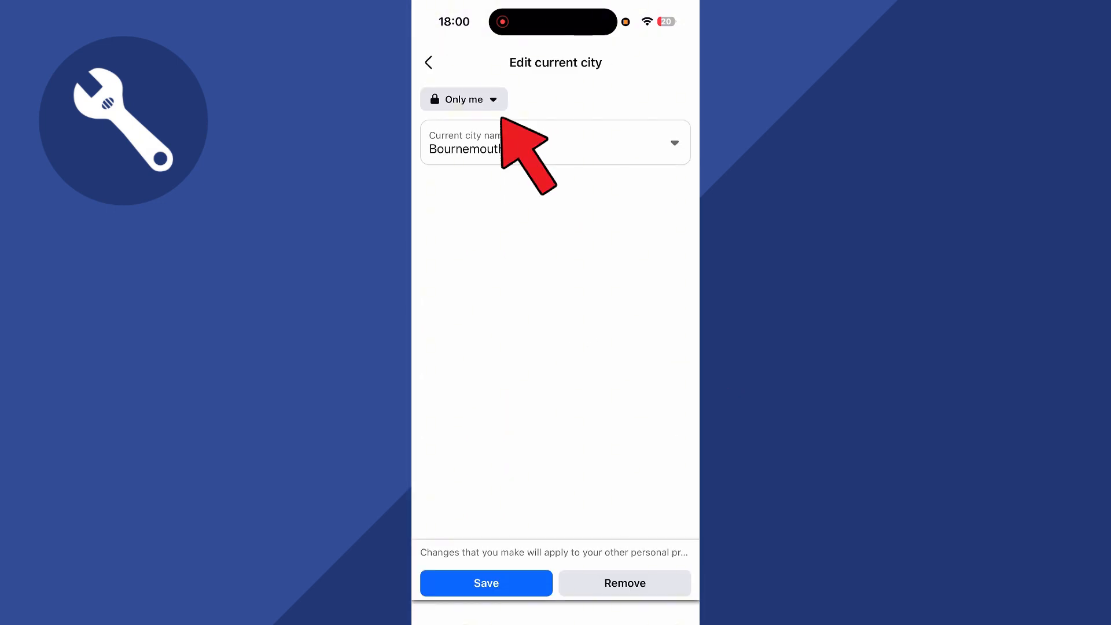
click(462, 100)
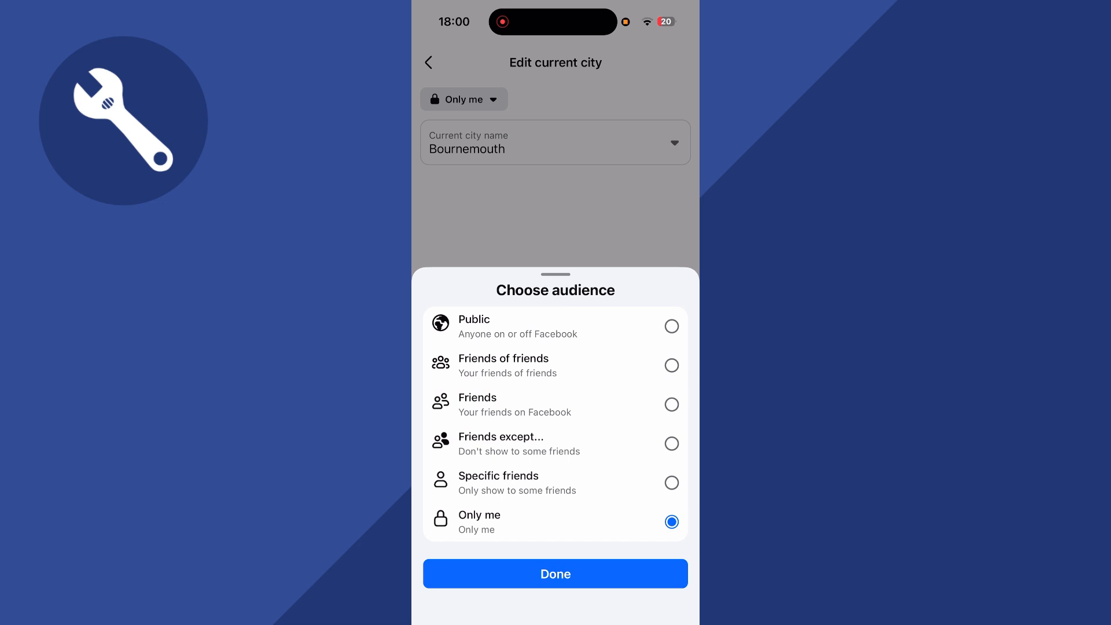
click(554, 573)
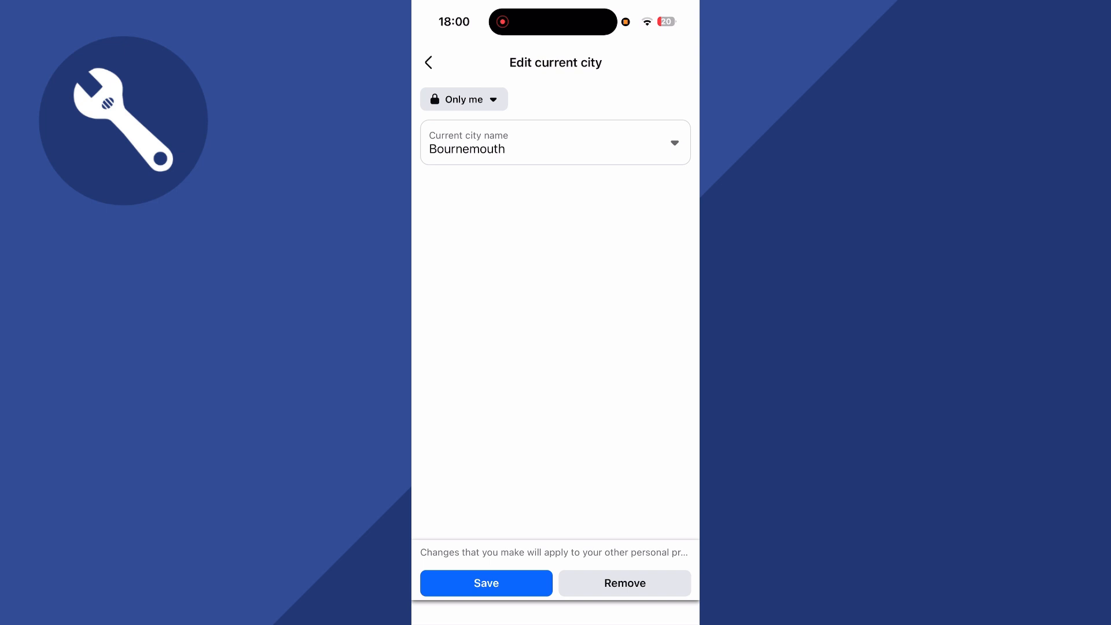
click(485, 582)
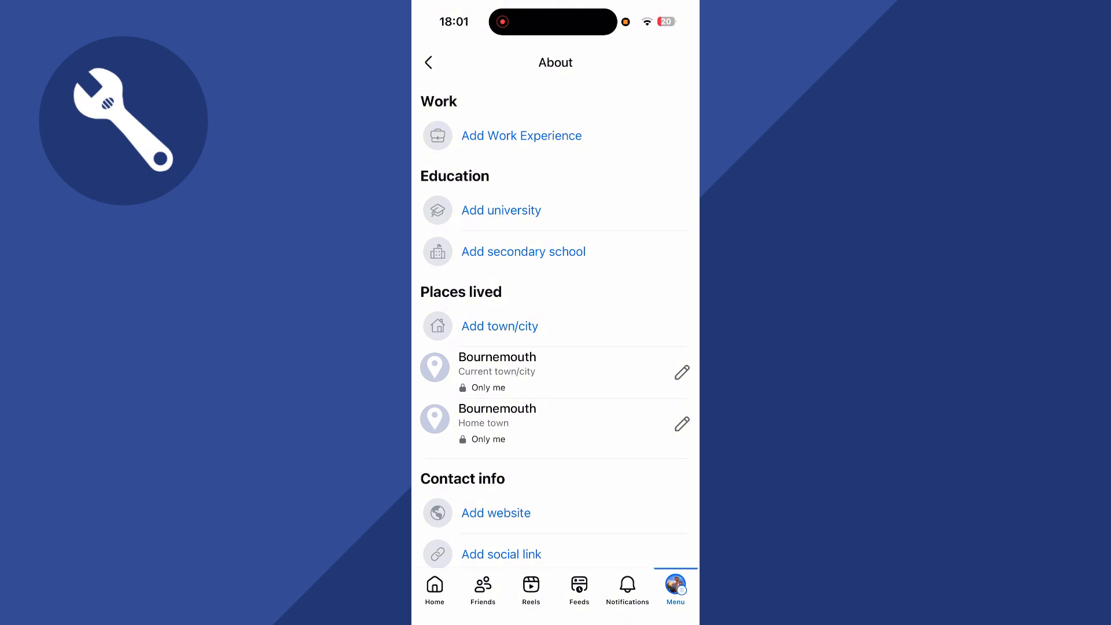
click(428, 62)
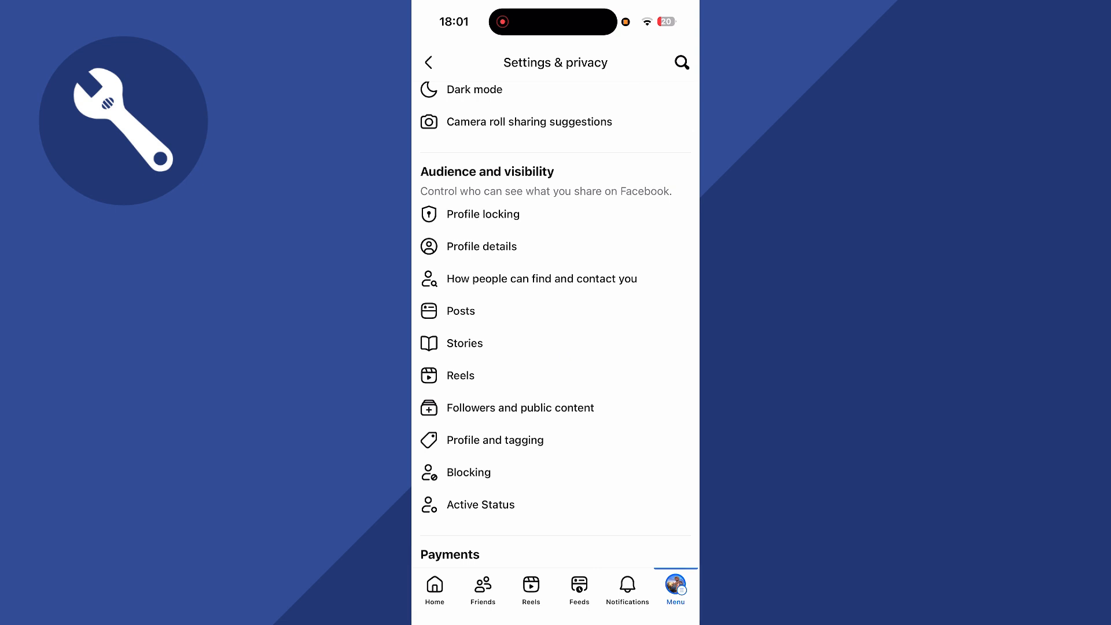
Keep friend requests limited to Friends of friends under How people can find and contact you
click(540, 278)
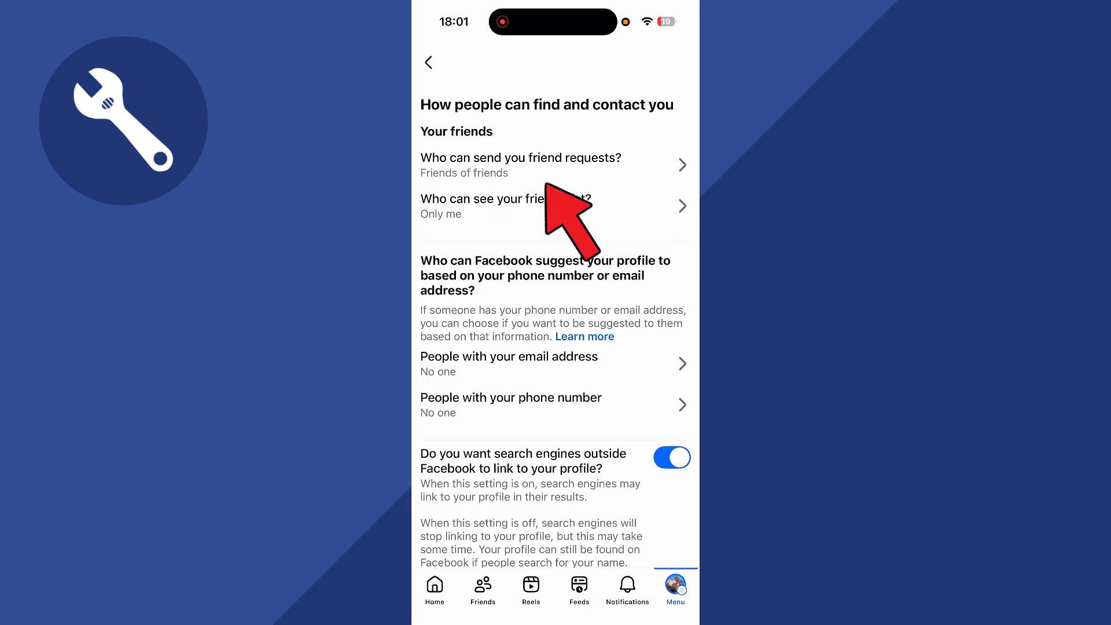
click(520, 164)
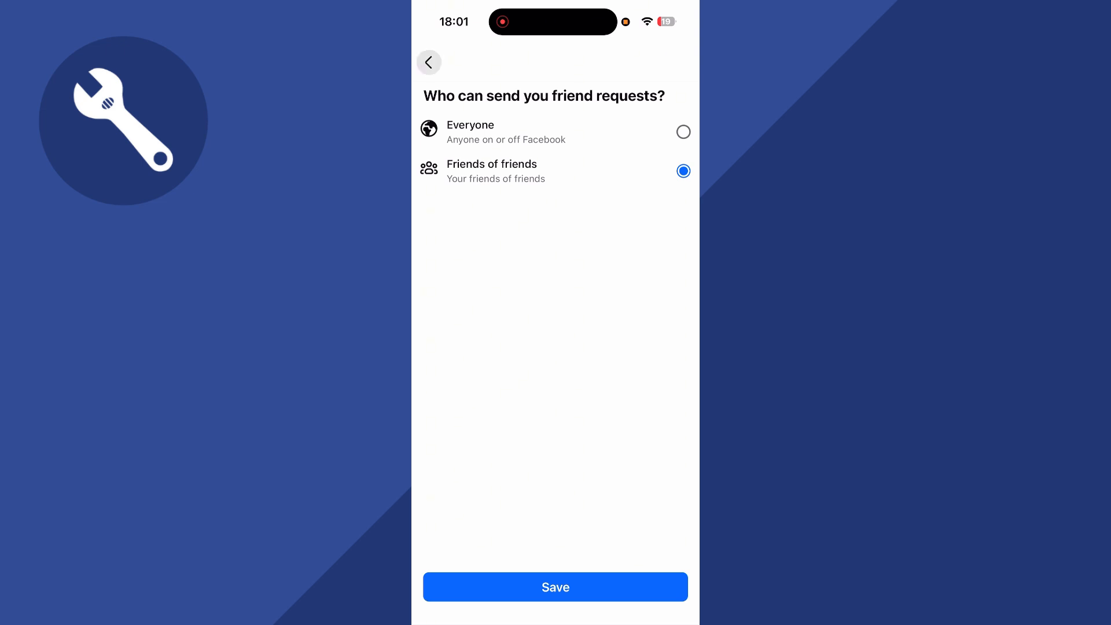
click(428, 62)
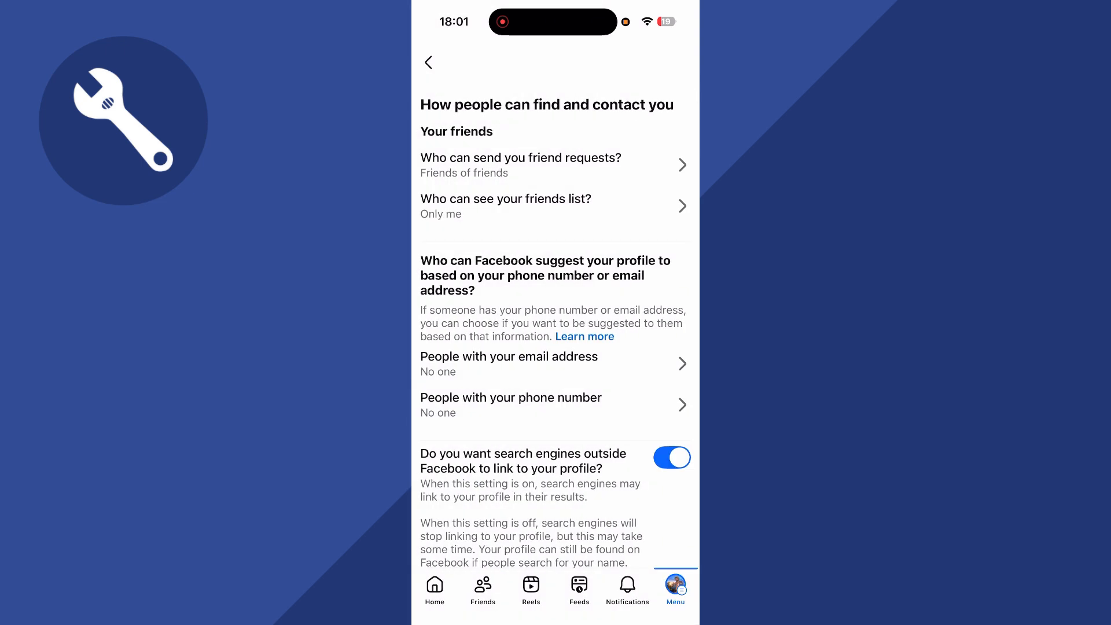
Stop search engines outside Facebook from linking to the profile
click(506, 206)
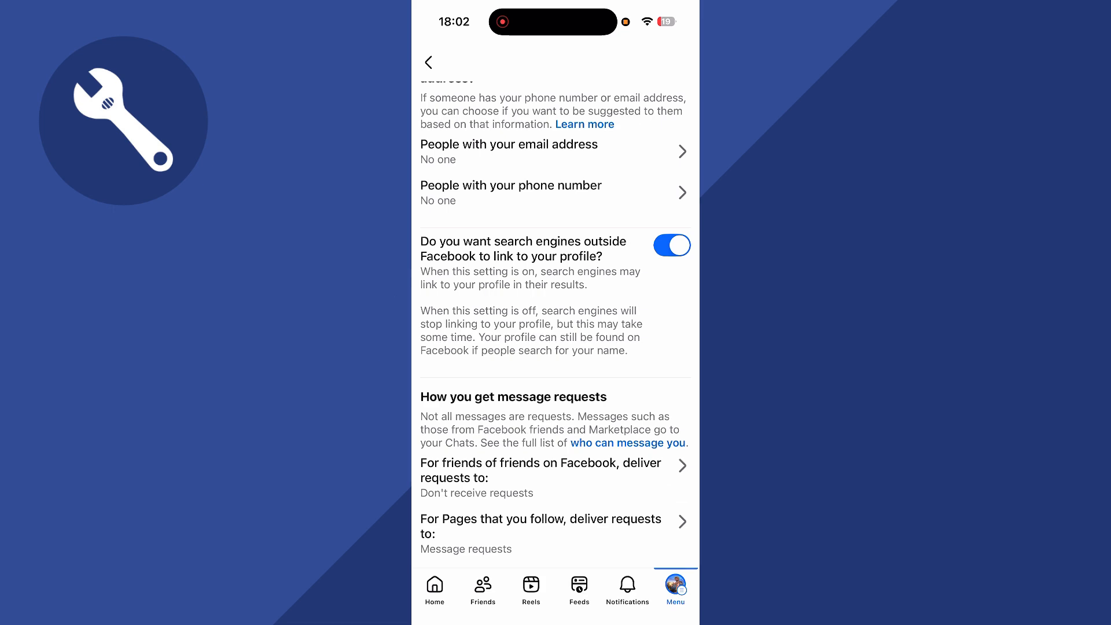
click(670, 245)
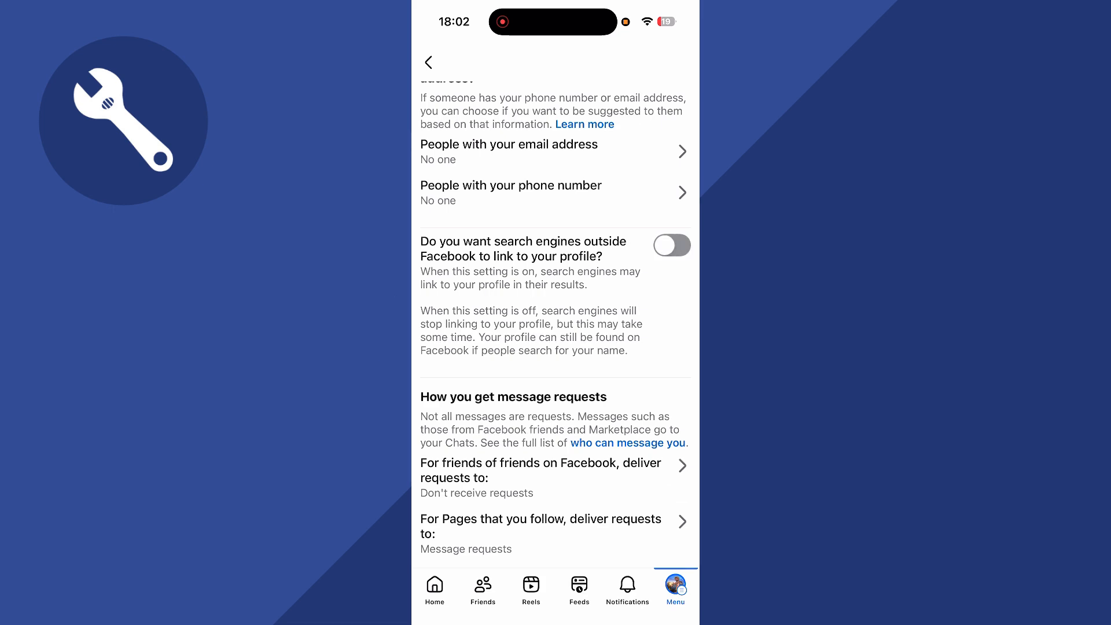
click(428, 62)
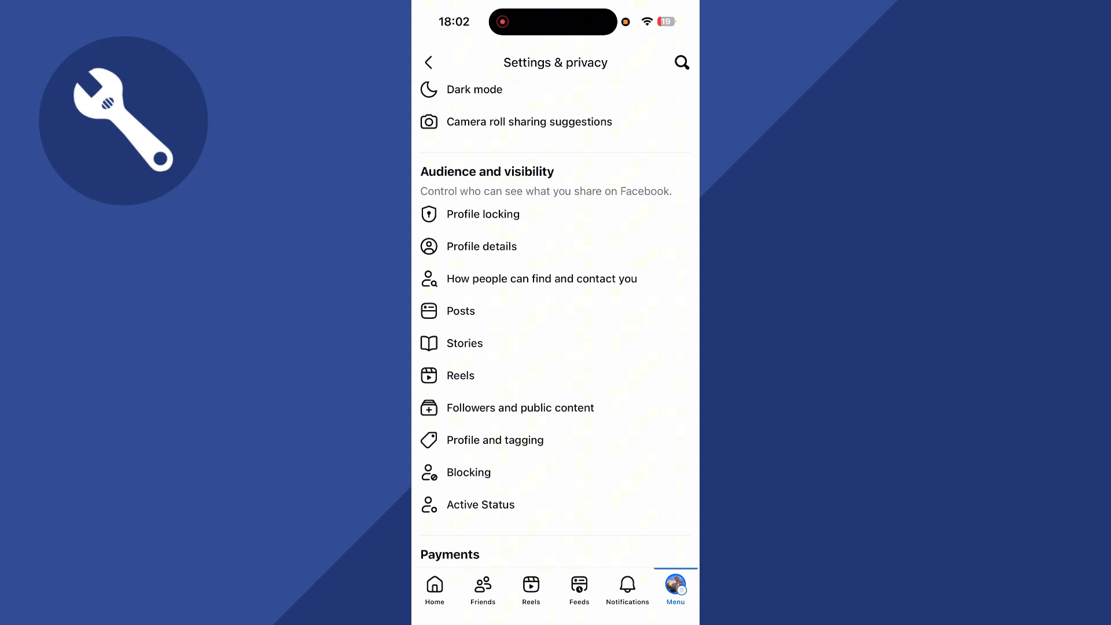
Limit all past posts to a Friends audience
click(460, 310)
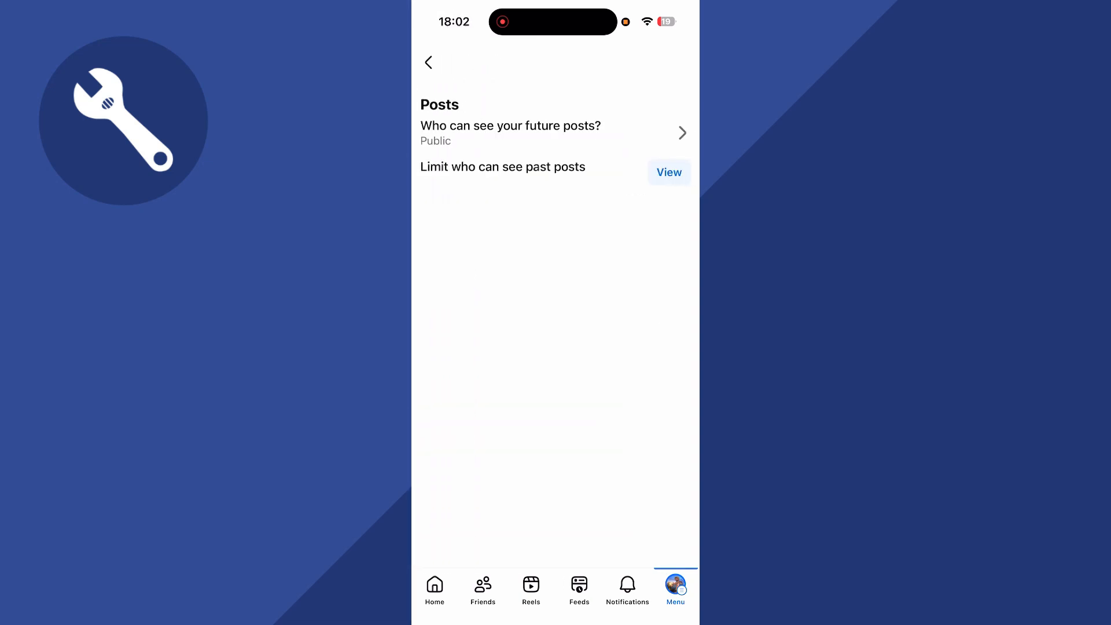
click(668, 172)
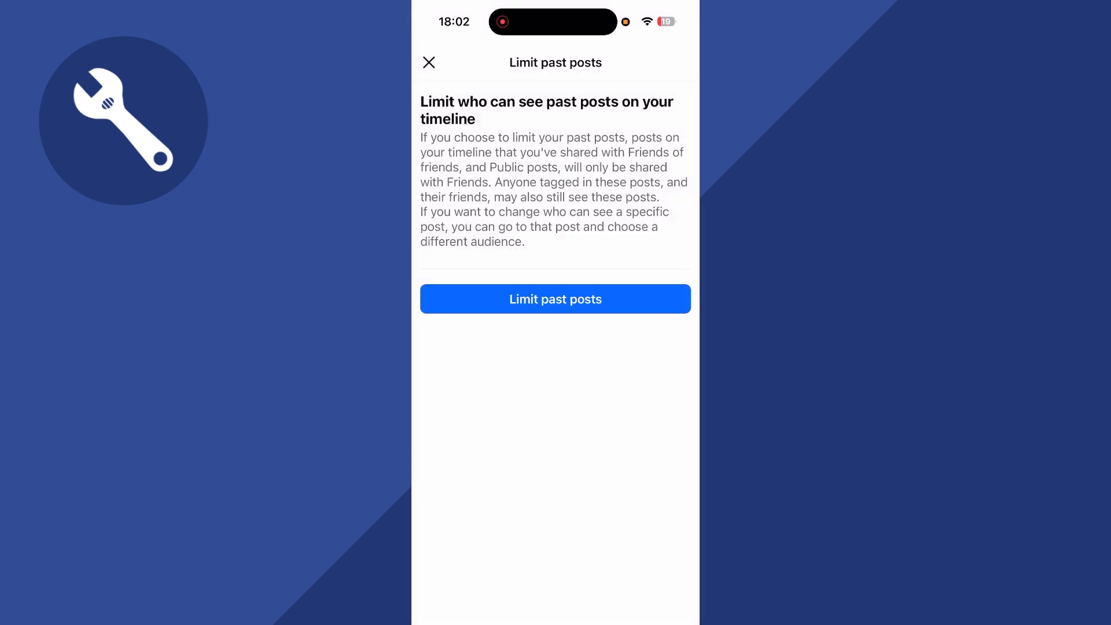
click(554, 298)
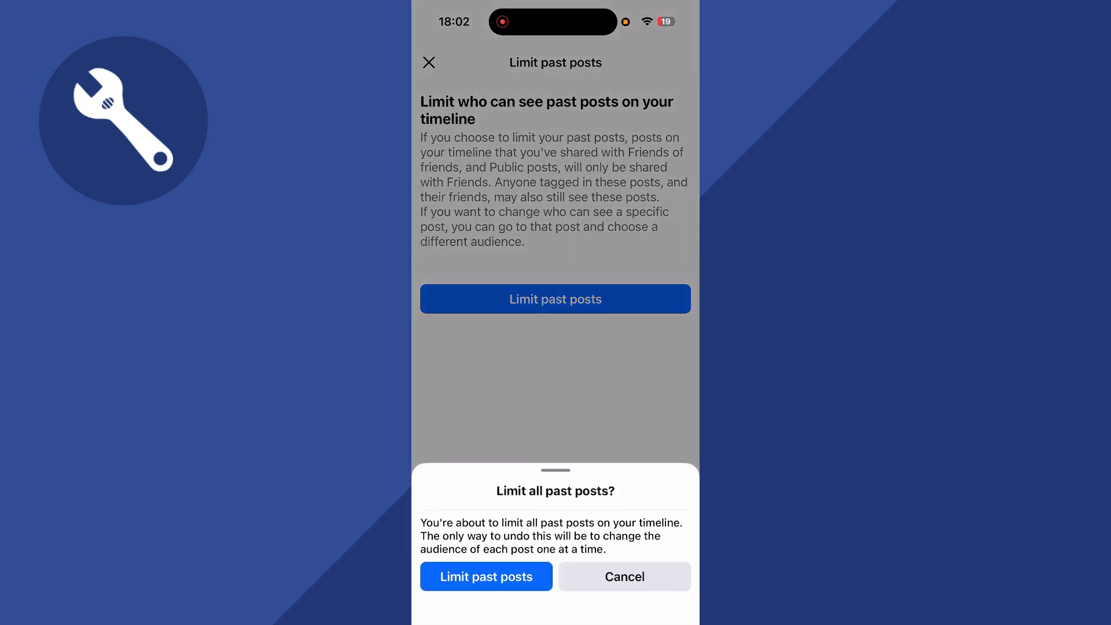
click(486, 576)
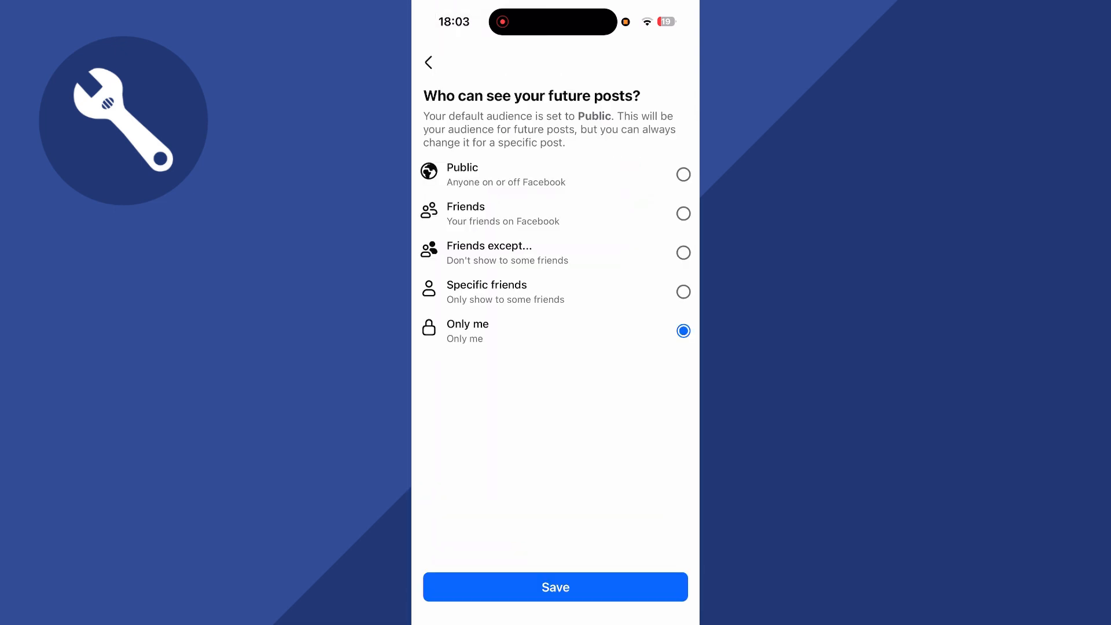
Set the default audience for future posts to Friends
click(683, 213)
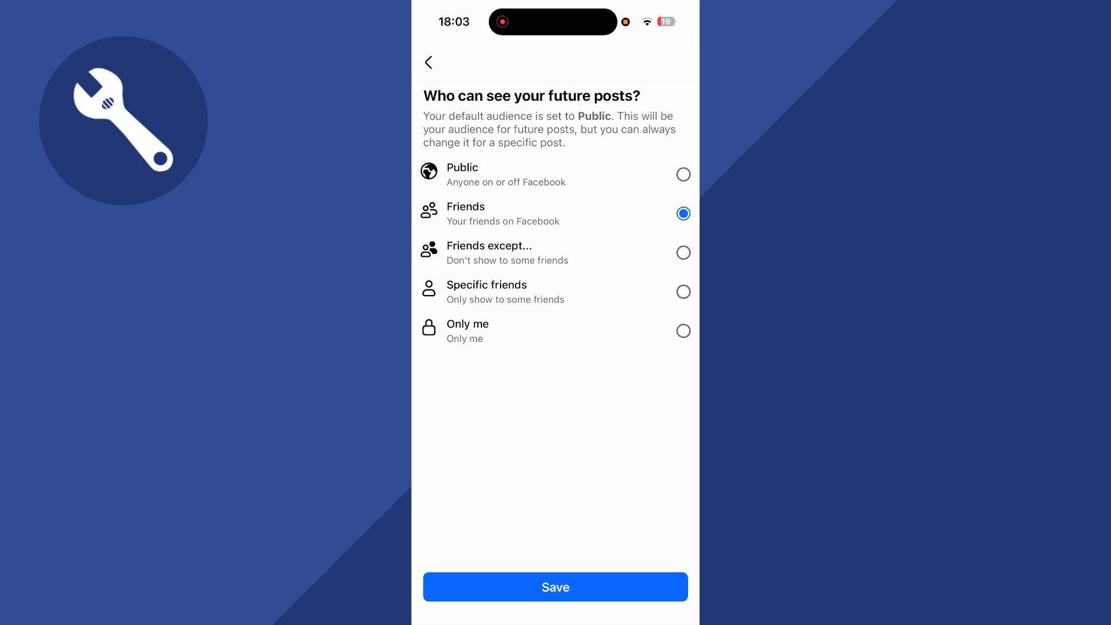
click(554, 585)
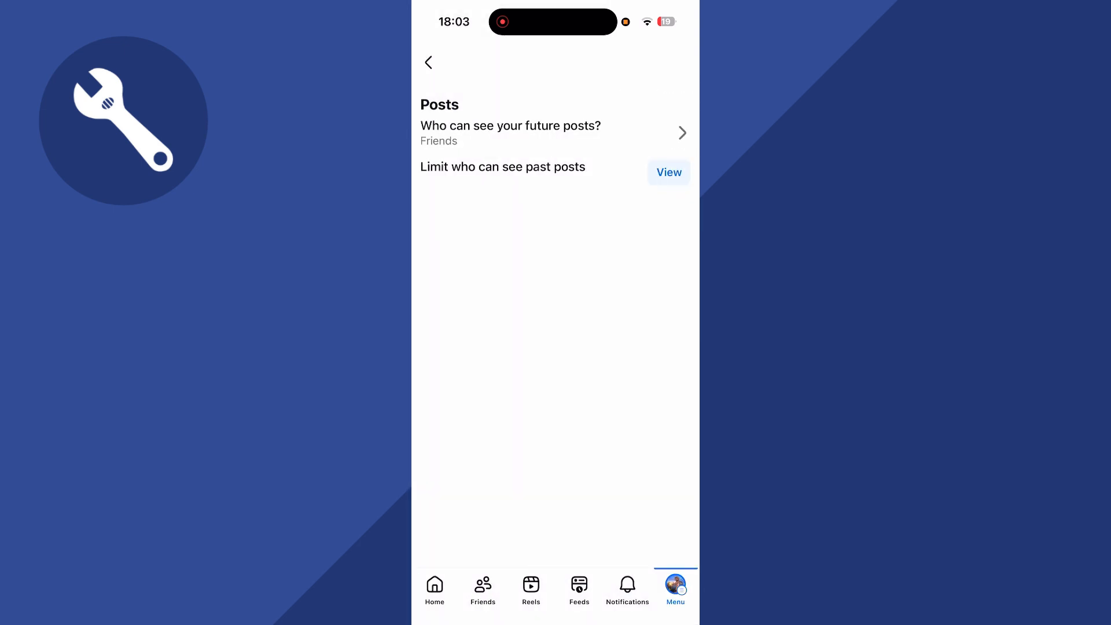
click(428, 62)
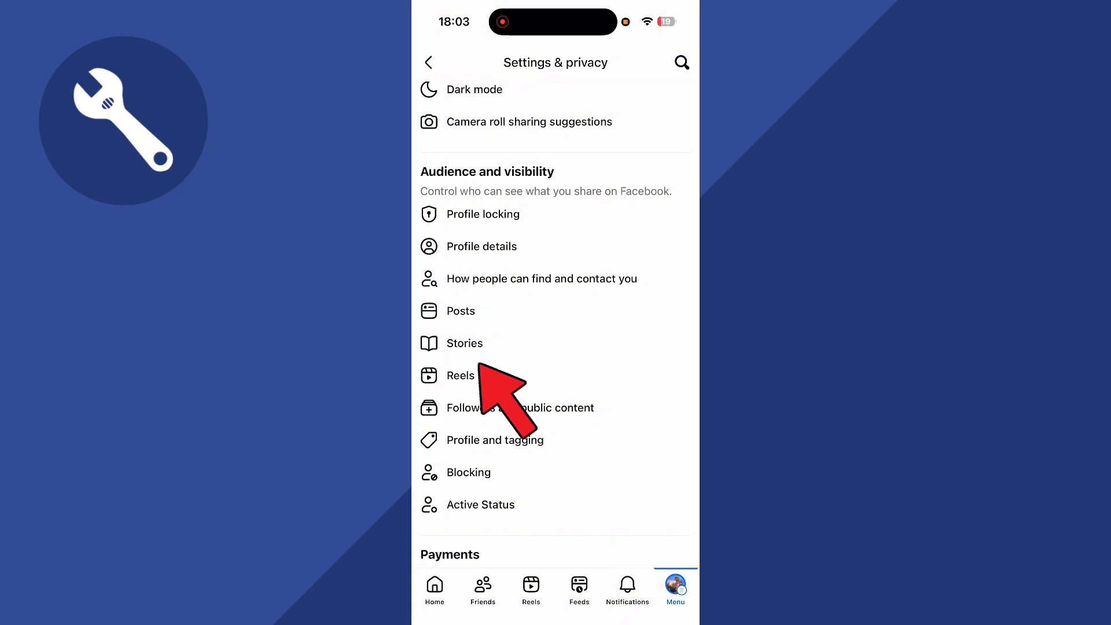
Save Friends as the stories audience
click(463, 343)
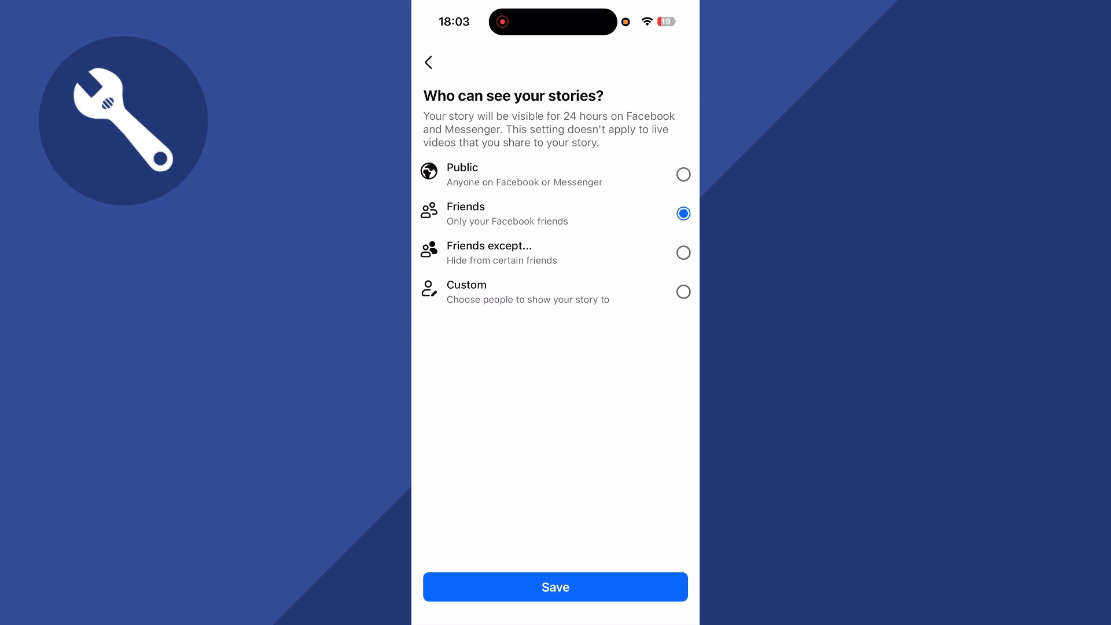
click(428, 62)
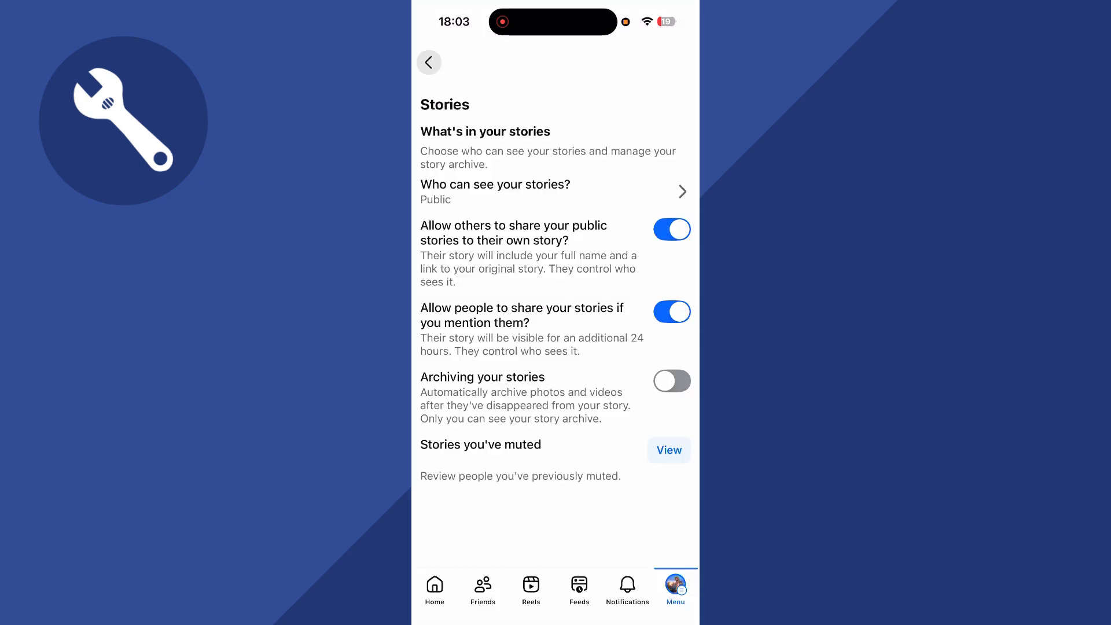
click(428, 62)
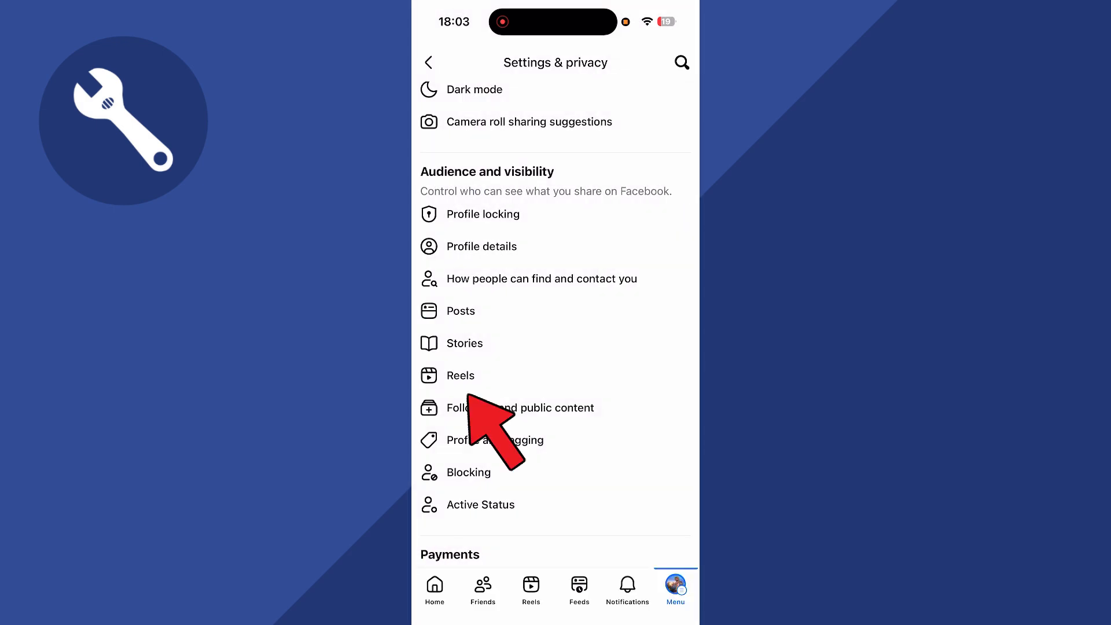
Check that reels are limited to Friends
click(459, 375)
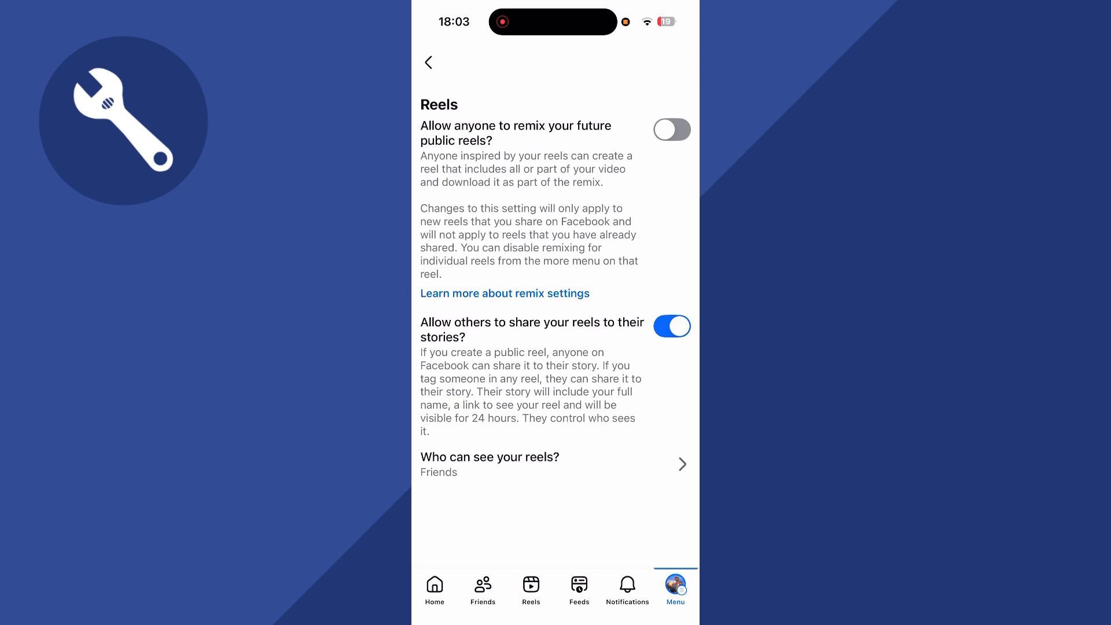
click(428, 63)
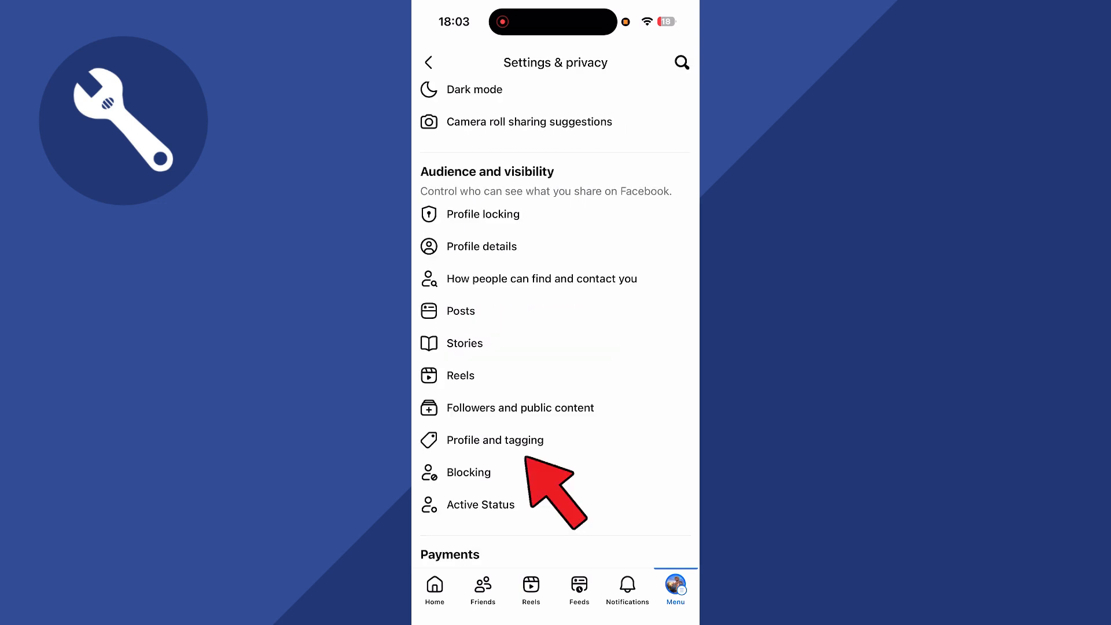
Set who can see posts you're tagged in to Only me under Profile and tagging
click(497, 439)
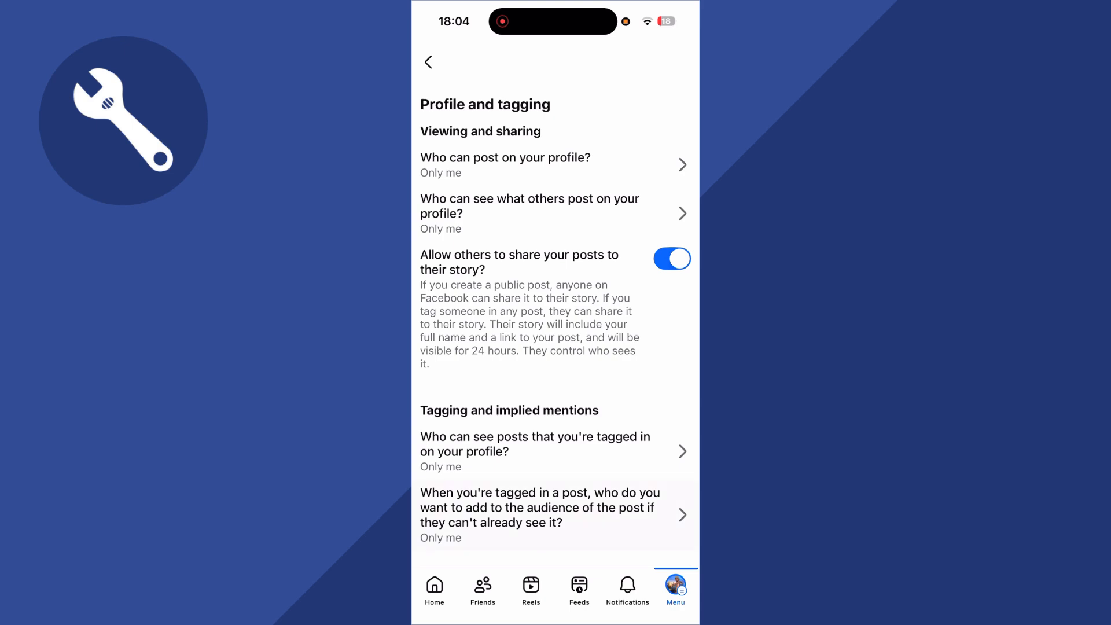
scroll(down, 3)
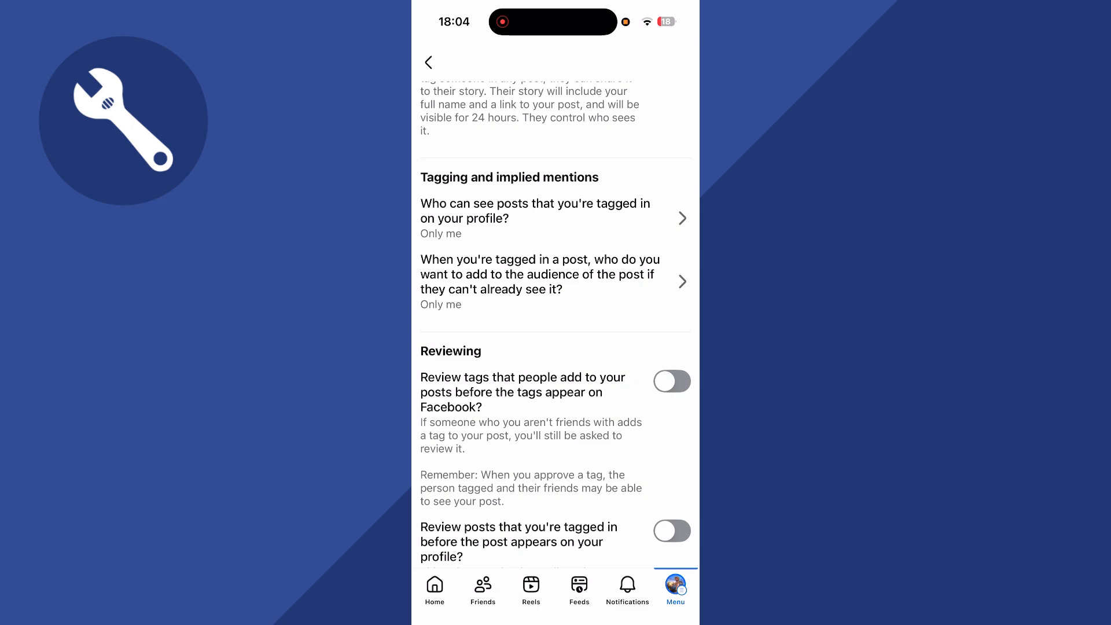
click(535, 211)
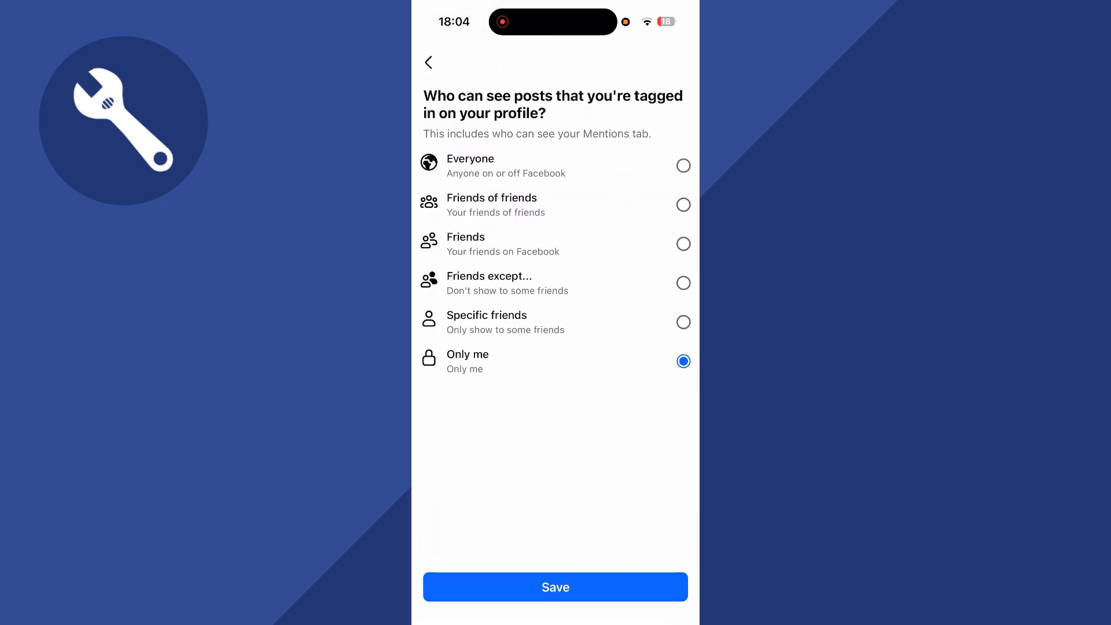
click(554, 587)
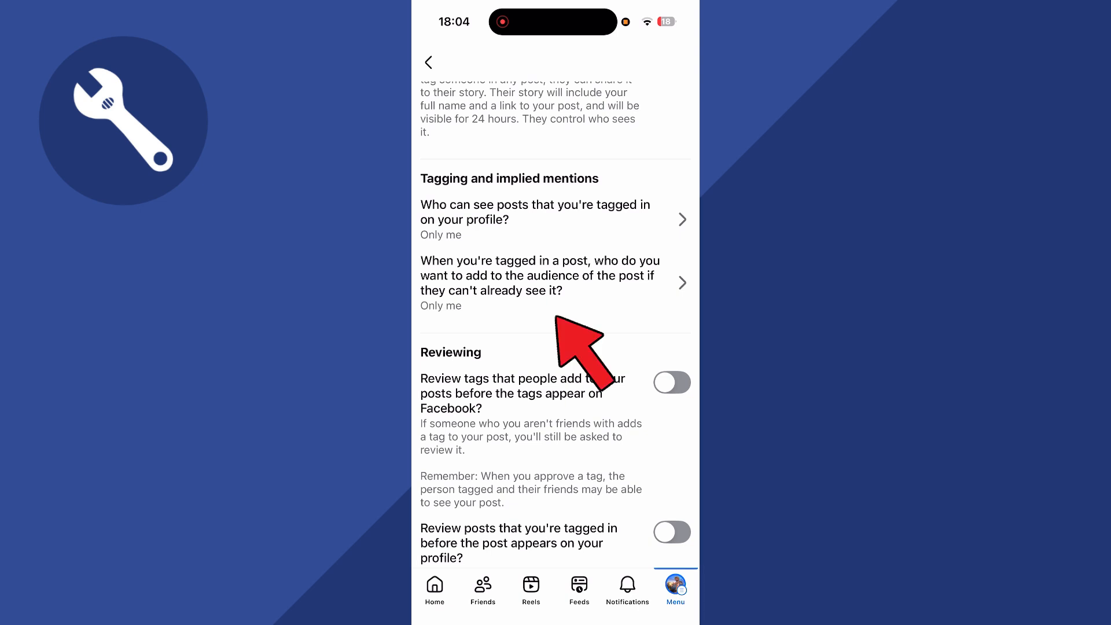
Set the audience added when you're tagged to Only me
click(554, 282)
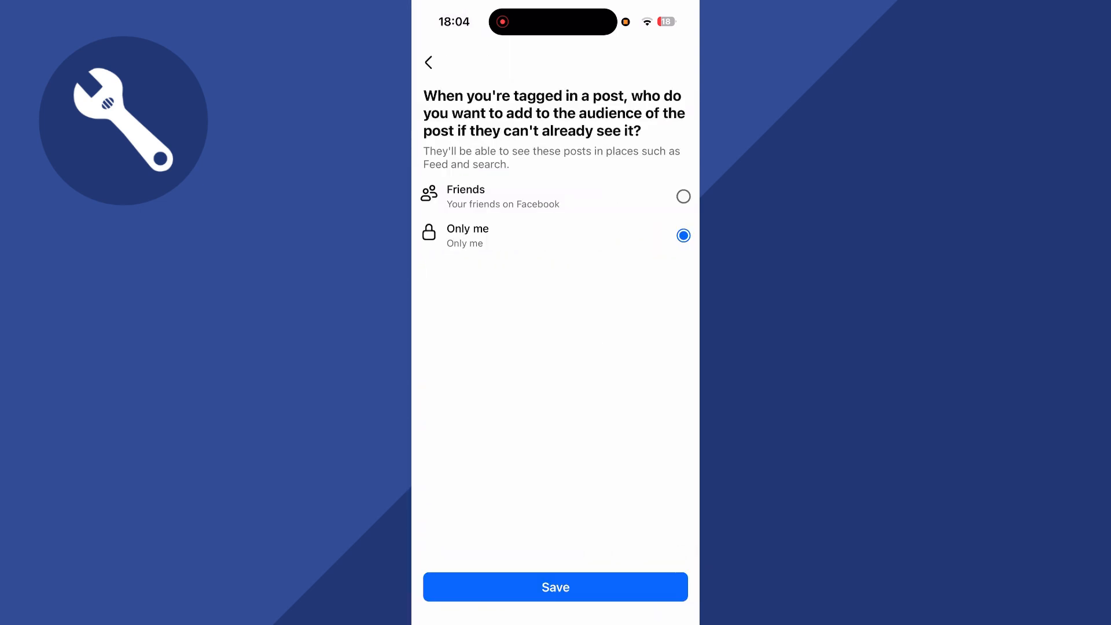
click(556, 585)
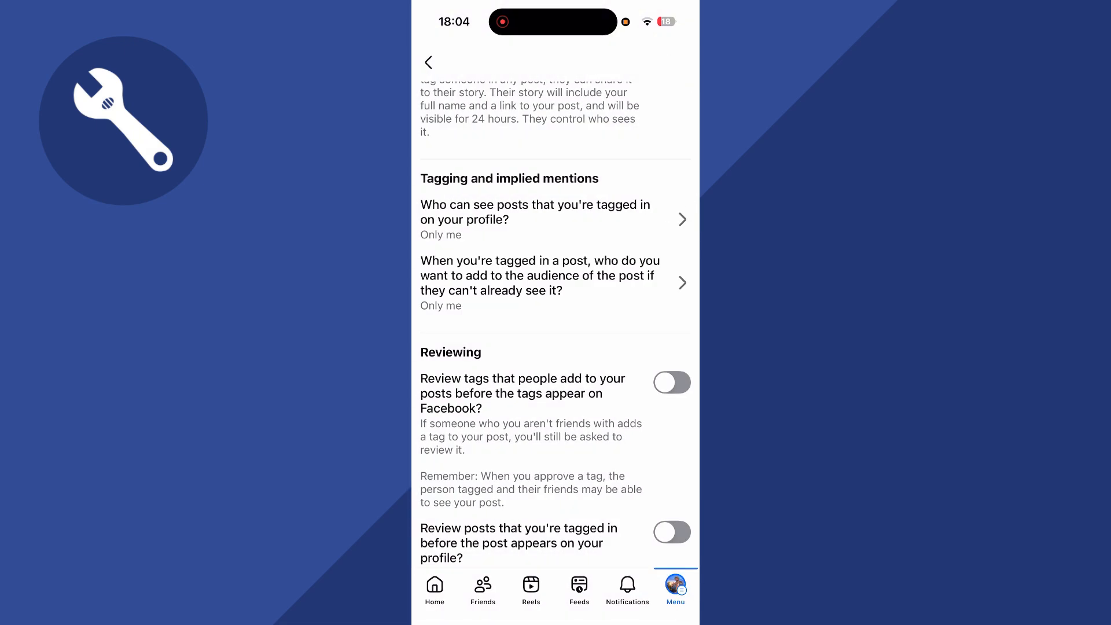
click(428, 63)
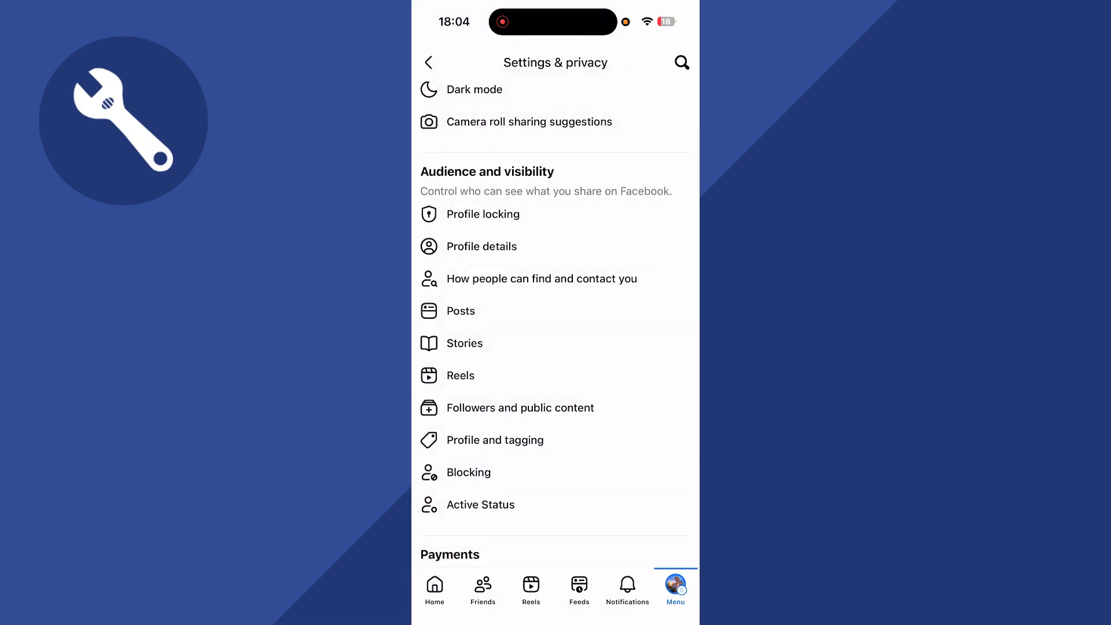
Preview the profile with View as, showing no posts to the public
scroll(up, 3)
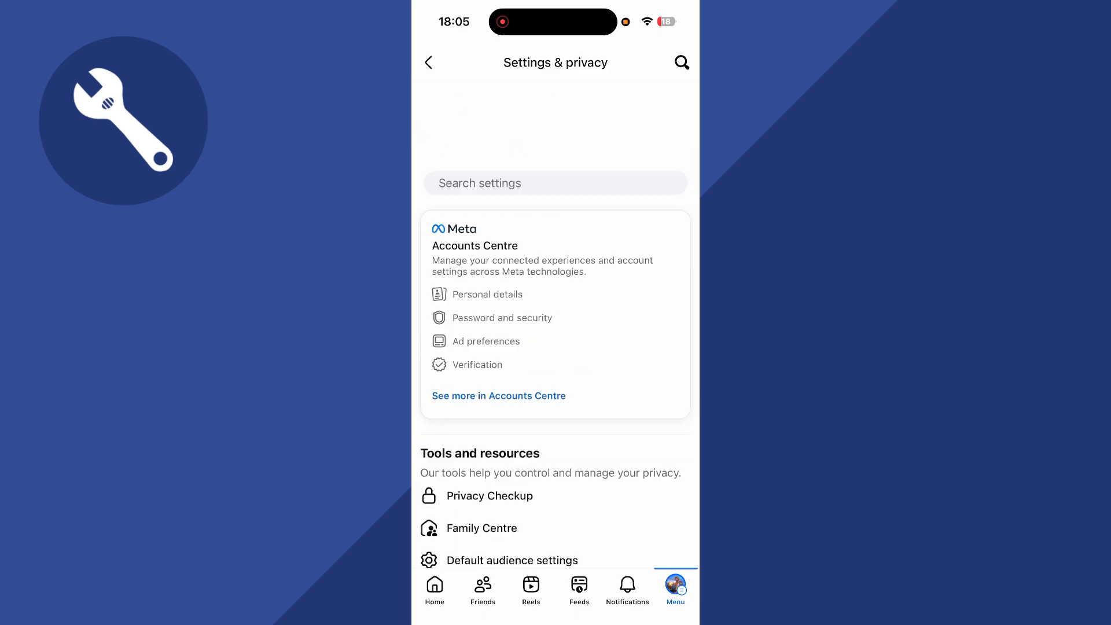
click(428, 62)
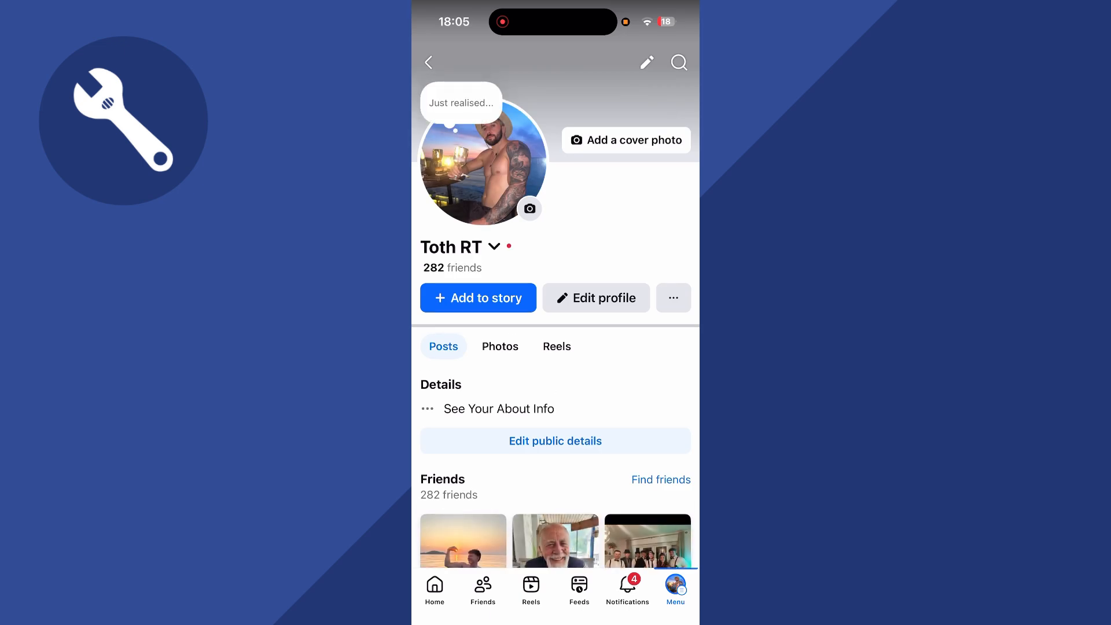
click(672, 298)
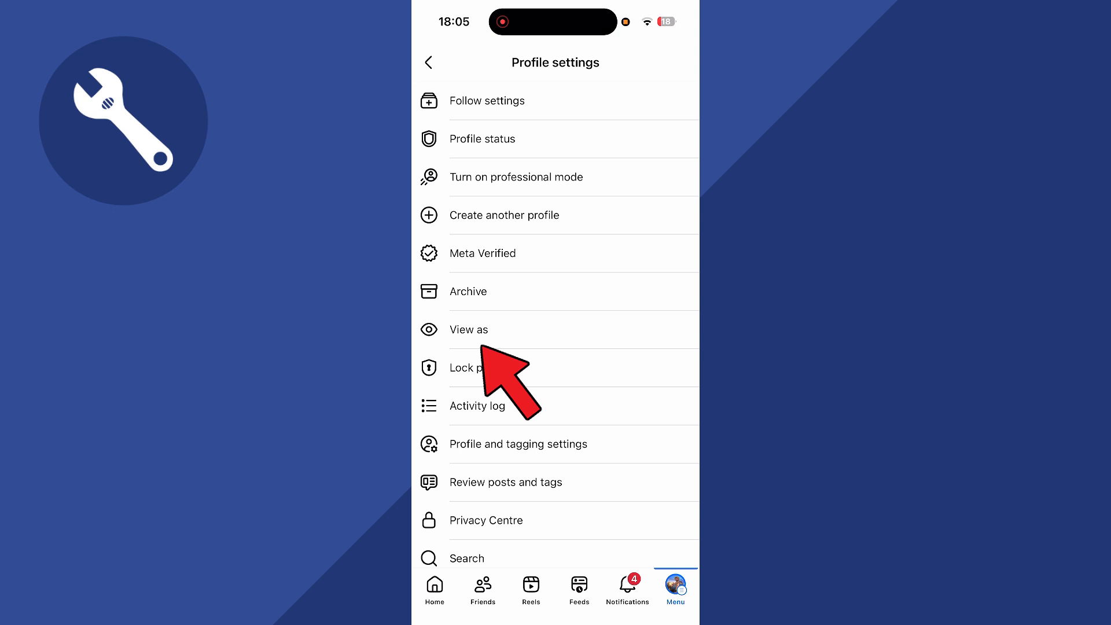
click(469, 328)
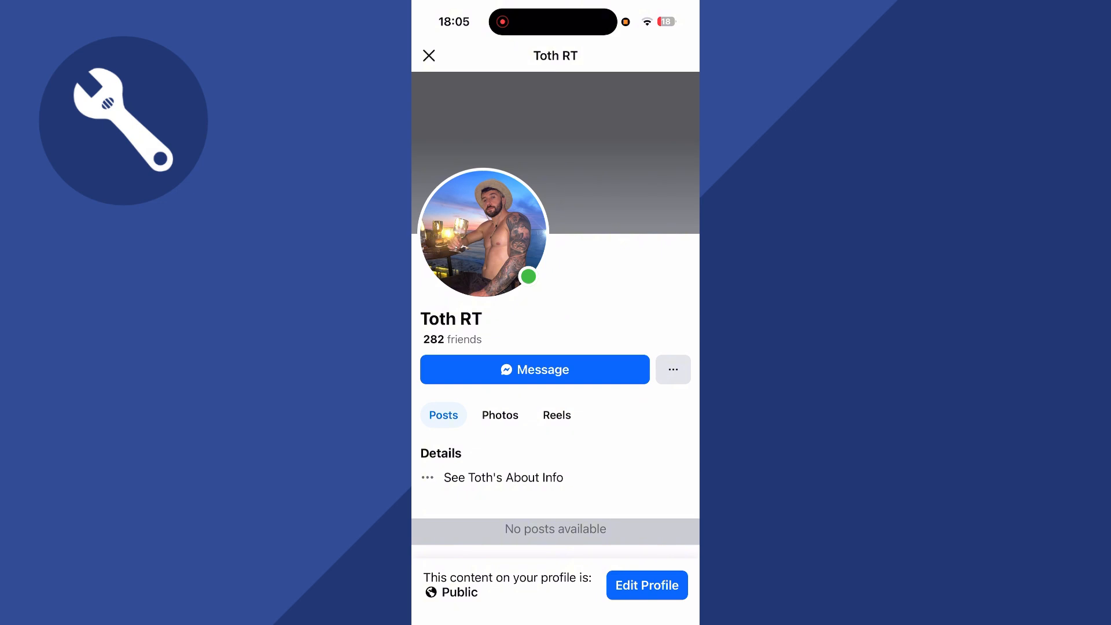
click(500, 416)
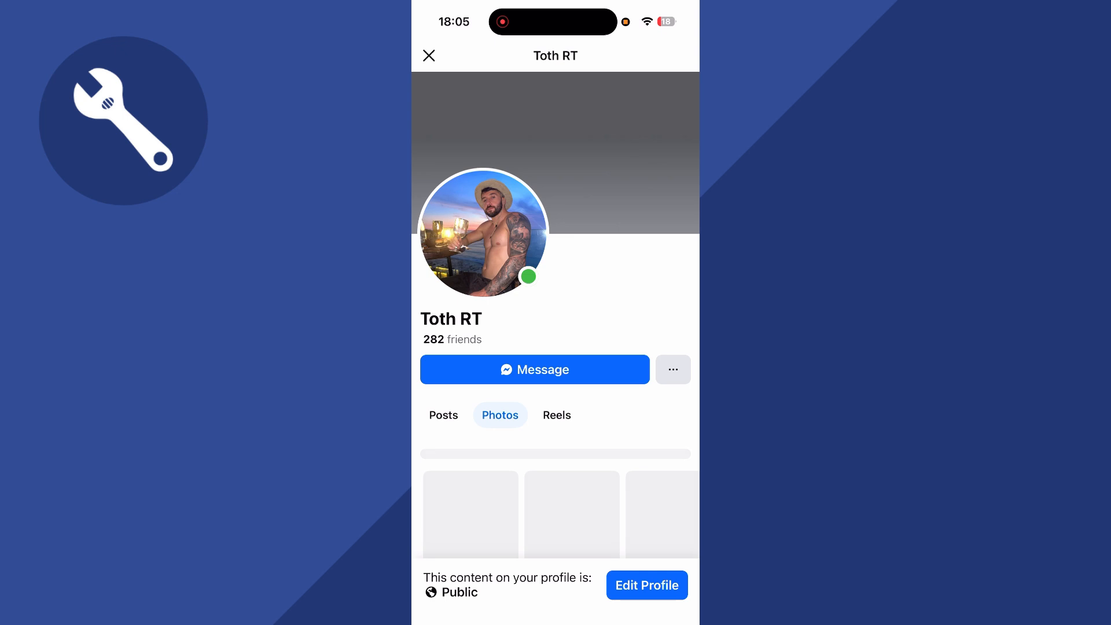
click(557, 414)
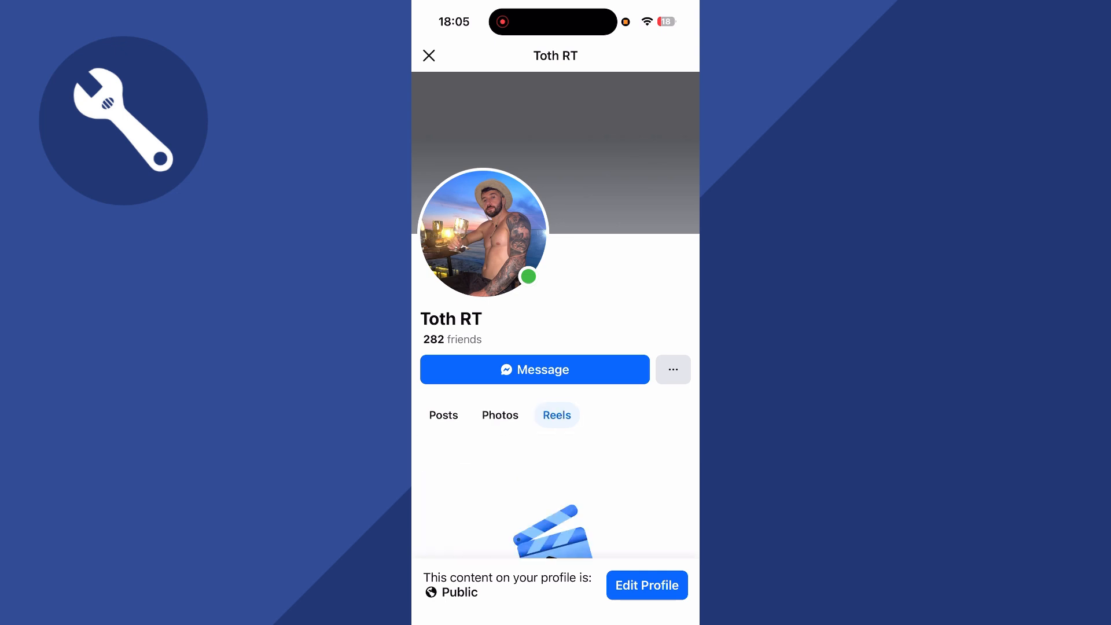
click(443, 415)
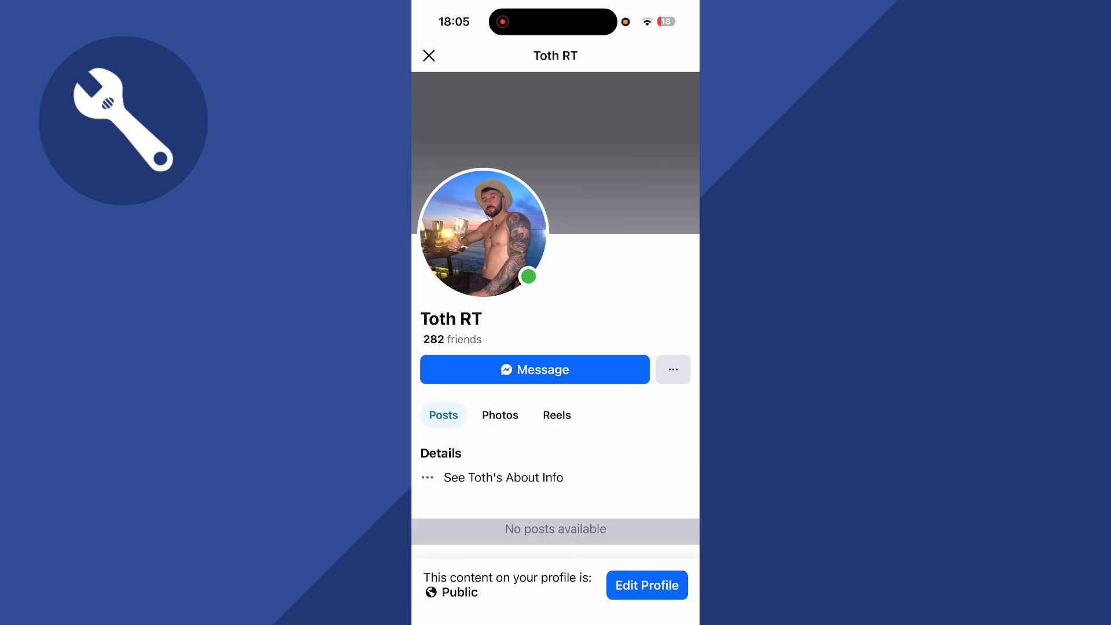